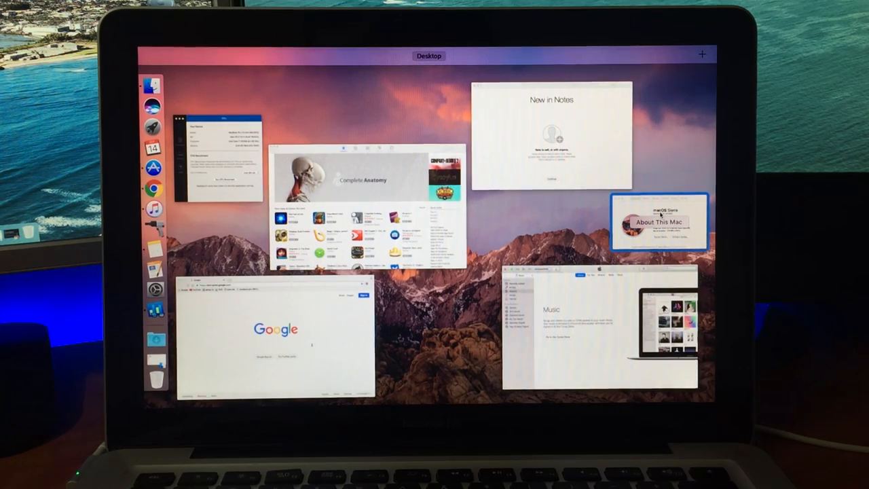
- Leave Mission Control to show Geekbench 4, About This Mac and the Today view
click(657, 222)
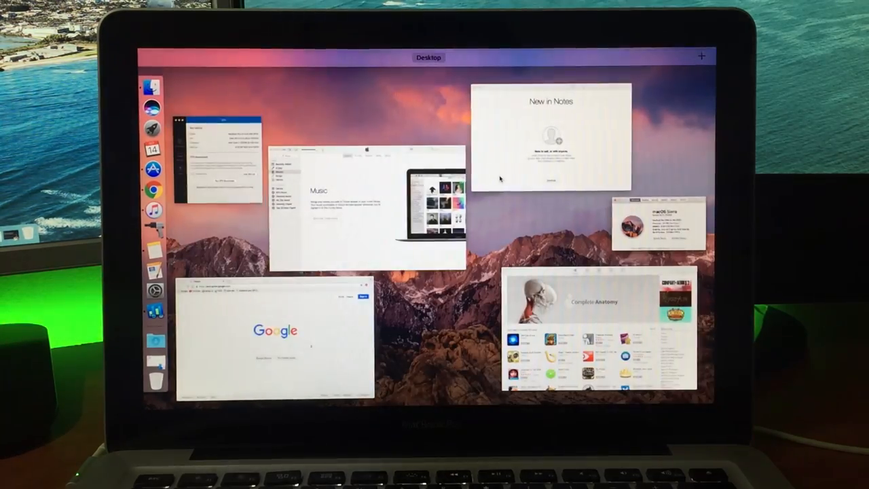
click(367, 204)
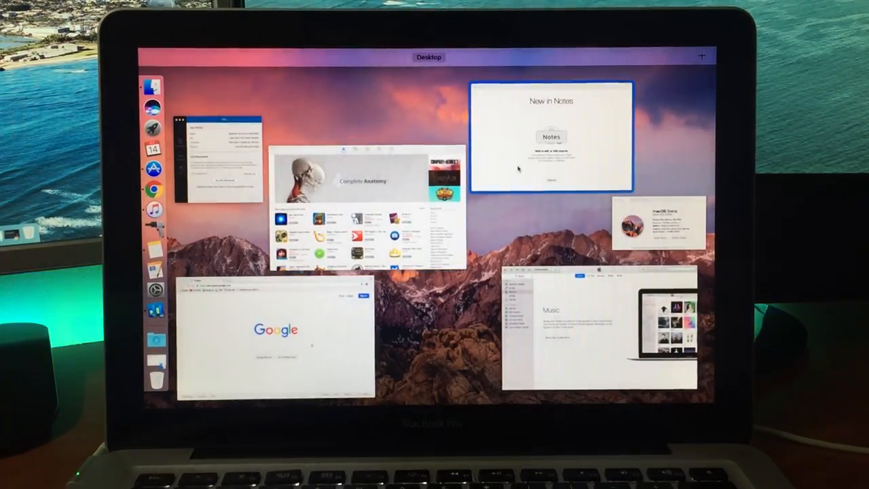
click(552, 136)
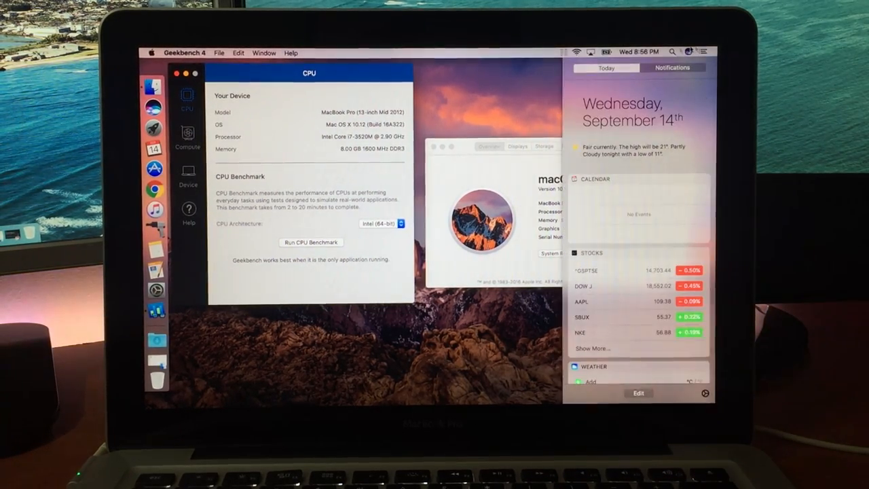
- Dismiss the Today notifications, leaving Geekbench's CPU window and About This Mac visible
scroll(down, 3)
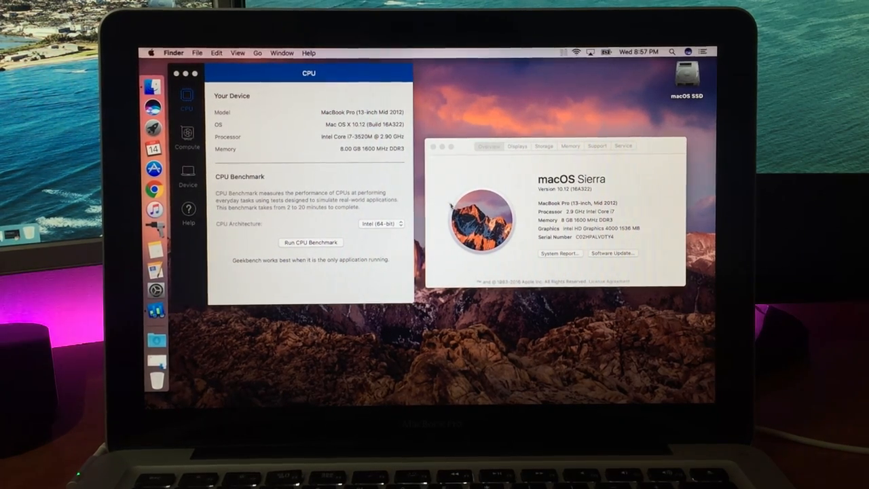
mouse_move(155, 189)
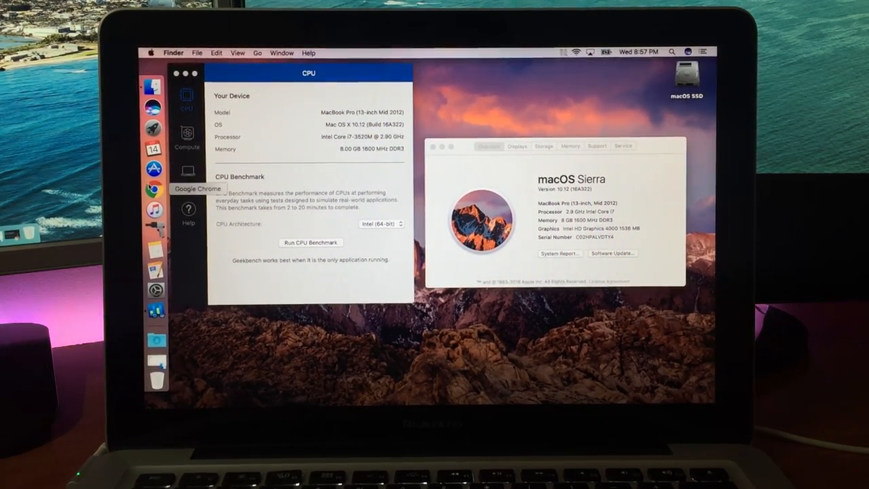
click(155, 188)
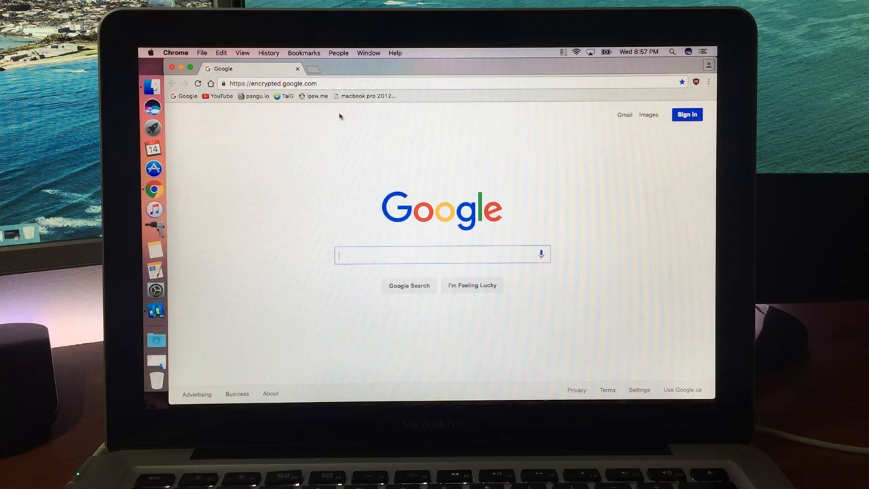
click(271, 83)
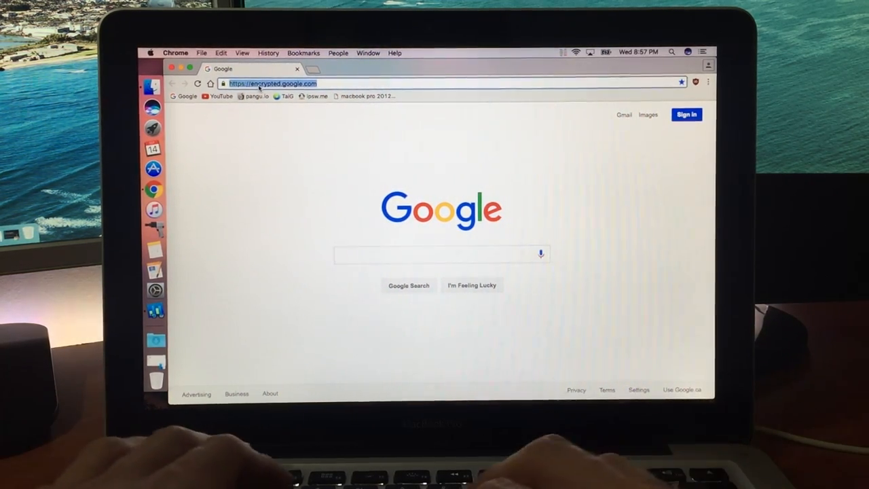
text(speedtest.c)
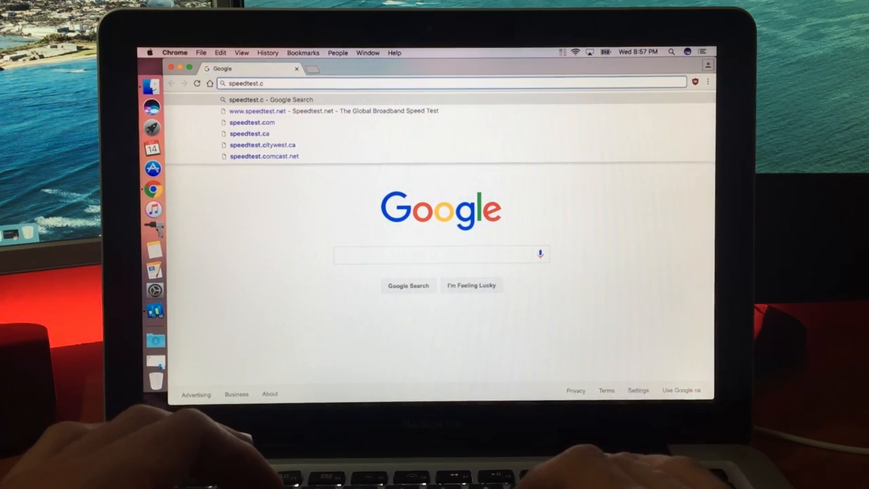
click(252, 121)
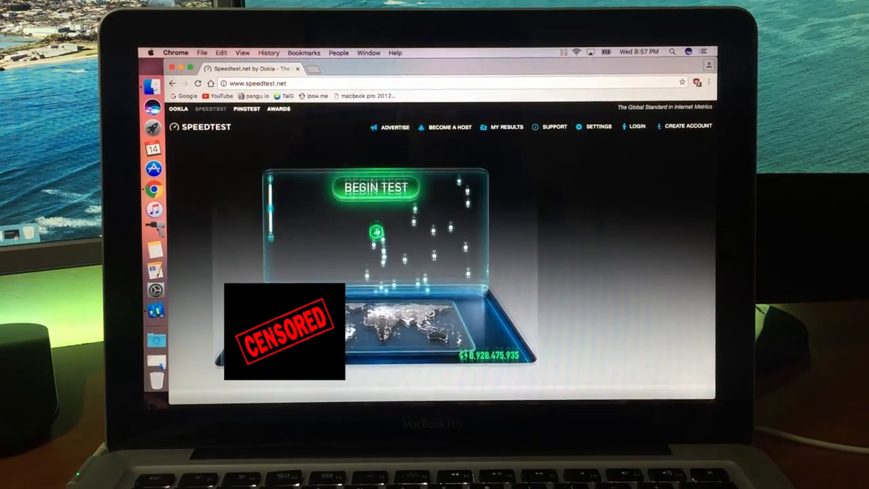
- Start the Speedtest.net internet speed test
click(375, 187)
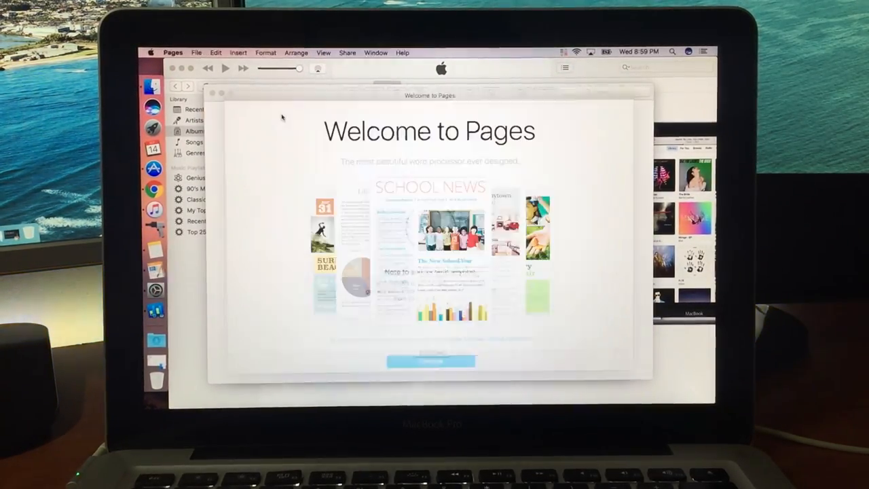
- Get past the Pages welcome screen, refuse the network request and cancel template choice
click(431, 361)
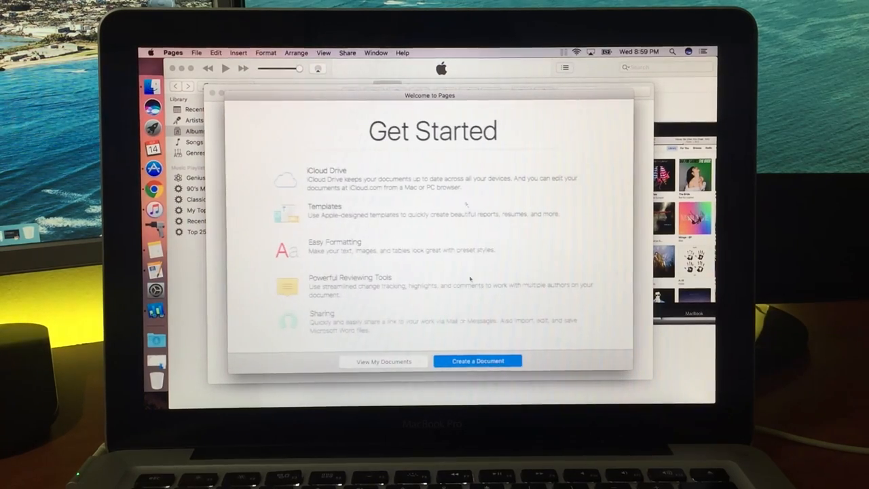
click(477, 361)
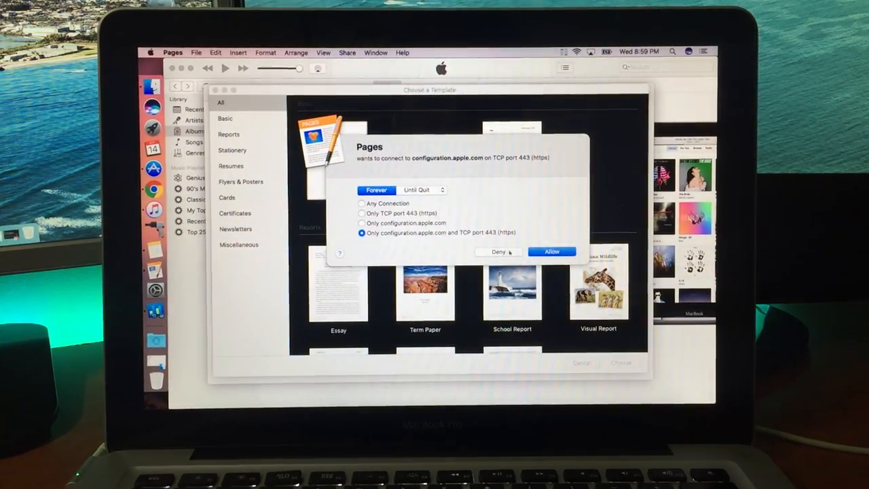
click(551, 251)
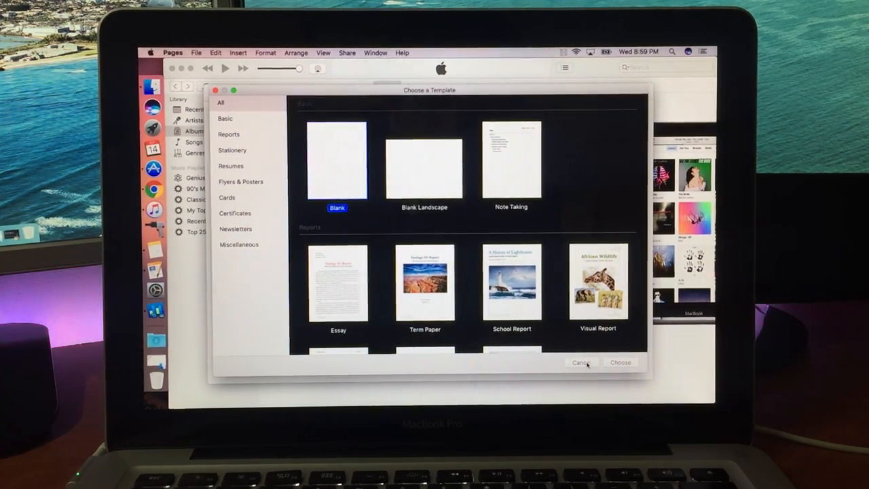
click(581, 362)
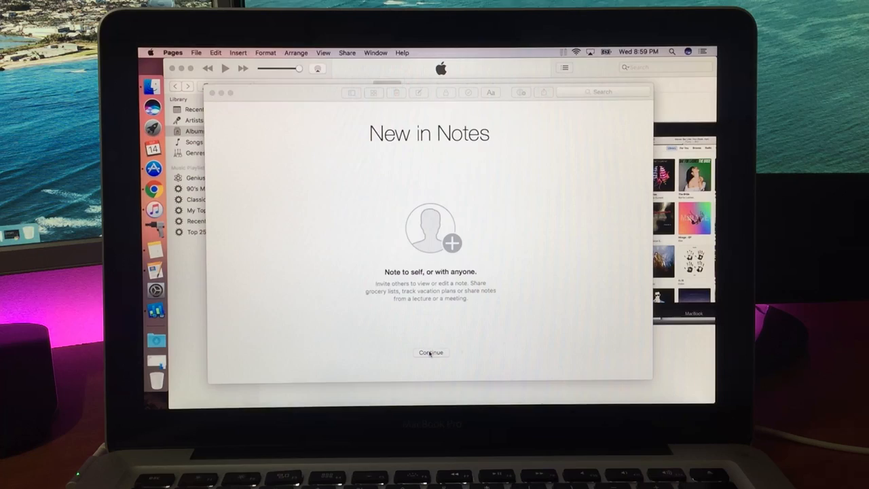
- Skip the Notes introduction, refuse safe browsing and decline iCloud for notes
click(430, 352)
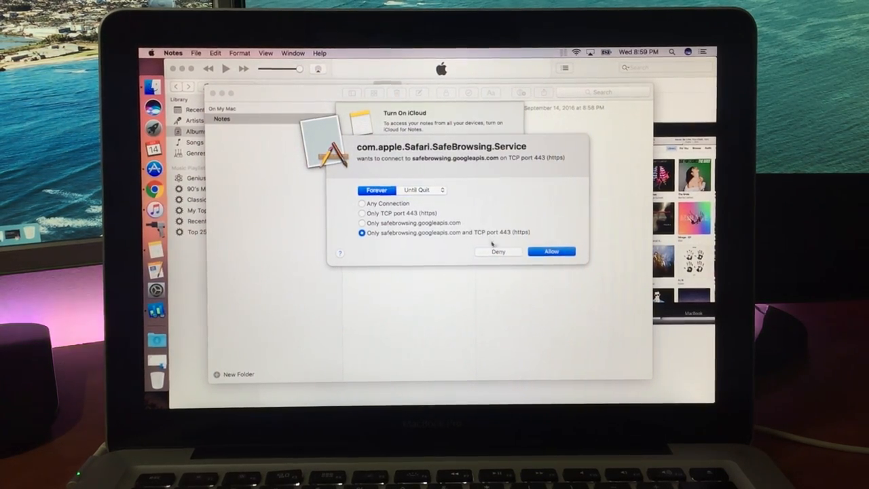
click(552, 251)
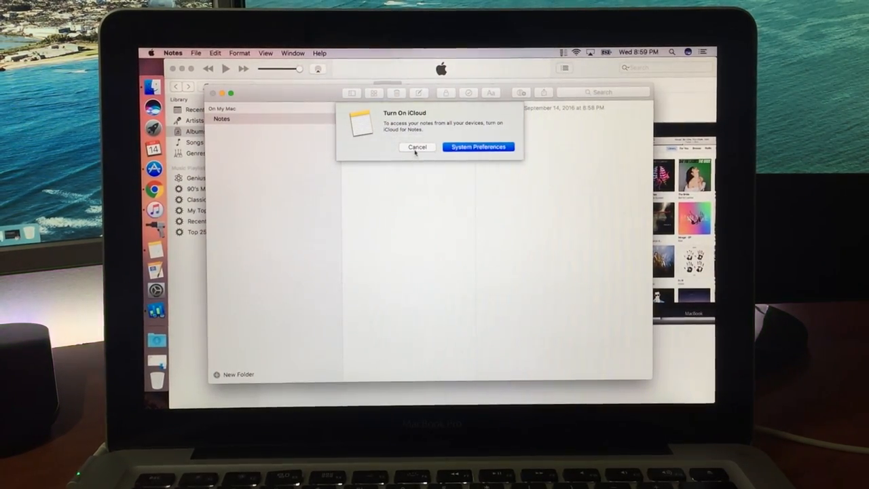
click(417, 146)
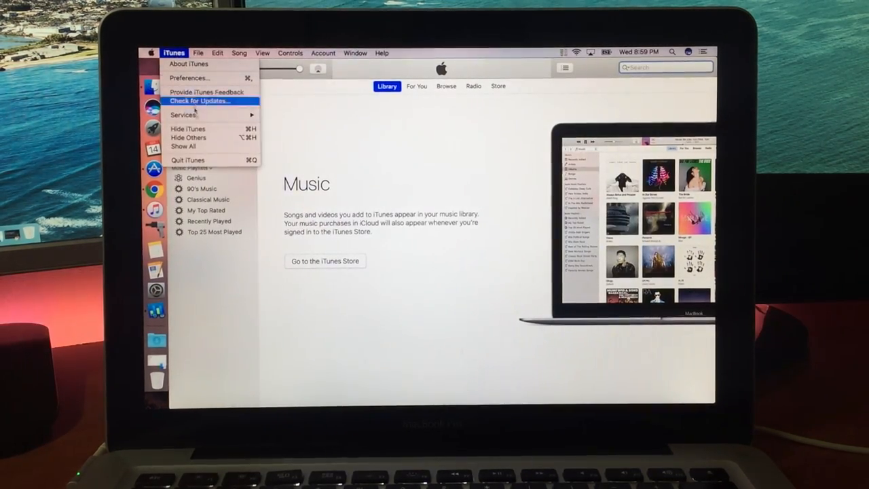
- Have iTunes check for software updates, then check the App Store for updates
click(199, 101)
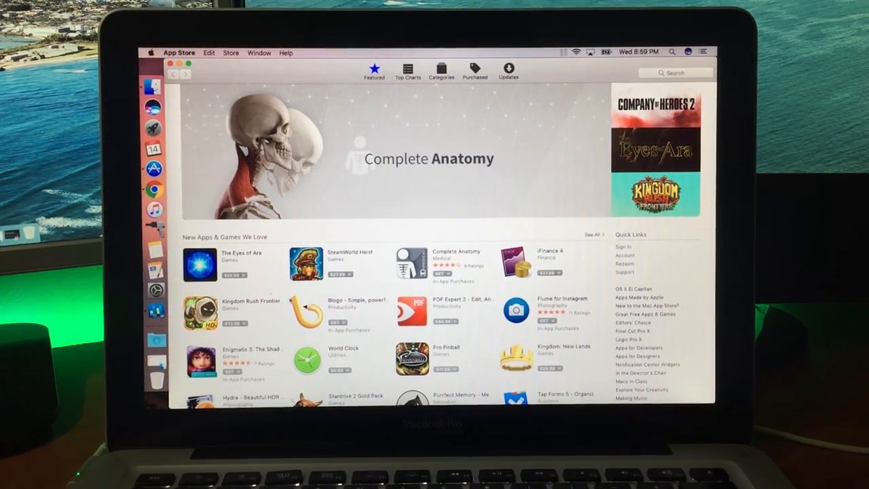
click(508, 70)
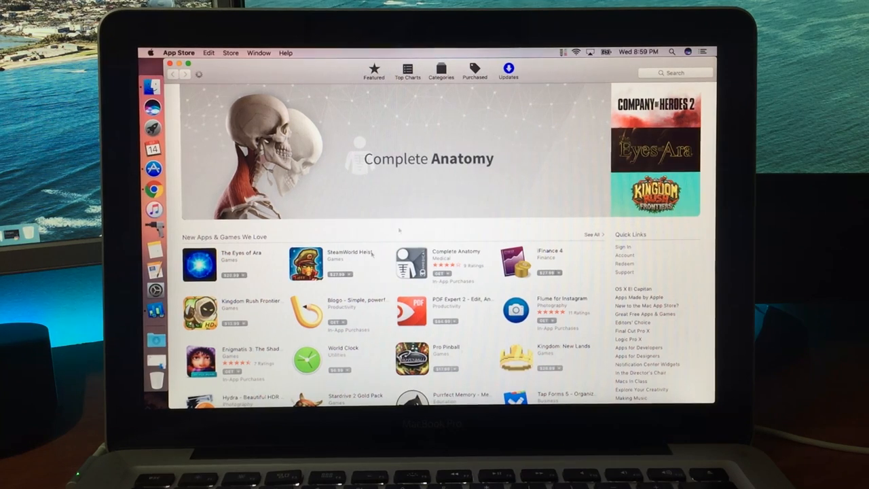
click(508, 70)
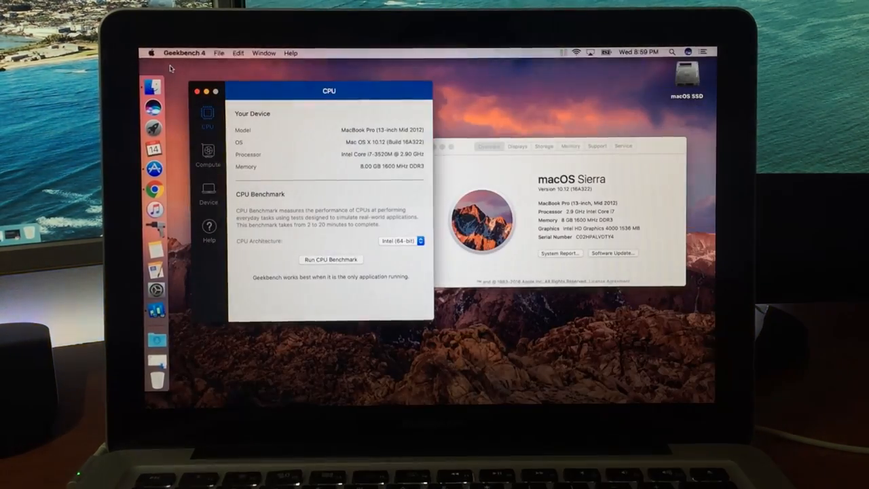
- Move the Geekbench CPU window toward centre, close About This Mac, and switch to Chrome
drag(329, 90, 364, 122)
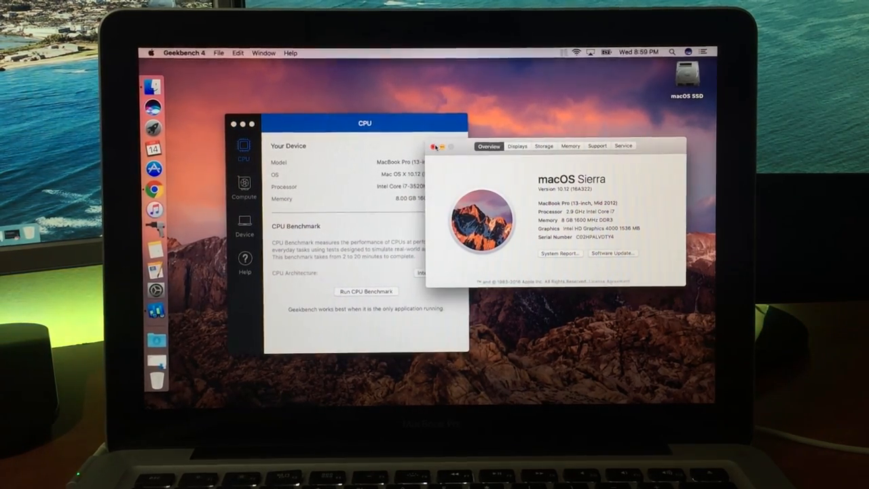
click(436, 145)
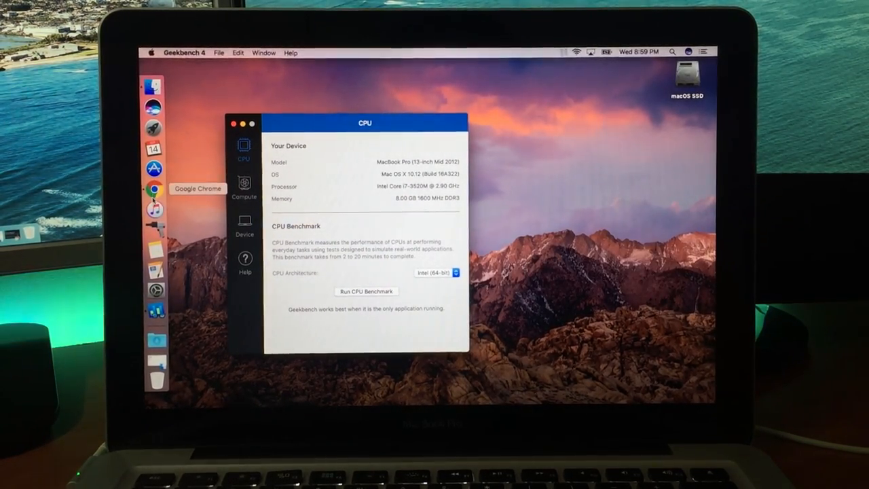
click(155, 188)
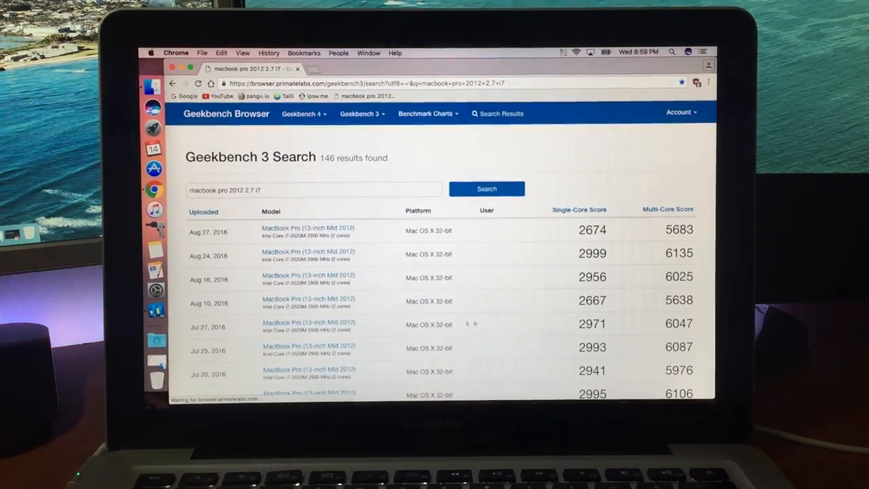
- Scroll the MacBook Pro 2012 Geekbench 3 results and go to page 2
scroll(down, 3)
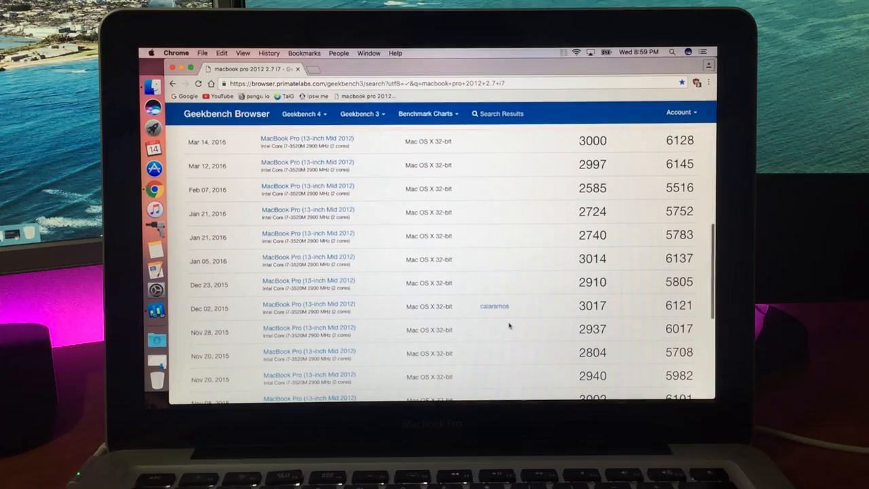
scroll(down, 3)
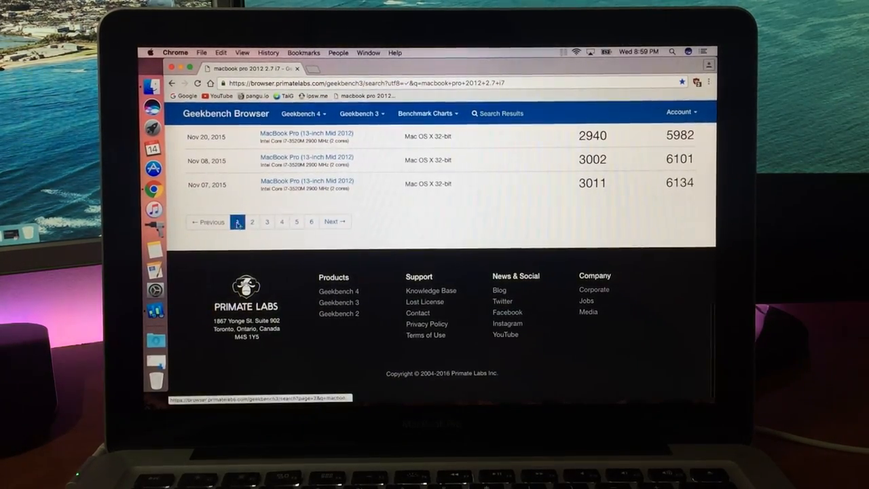
click(251, 222)
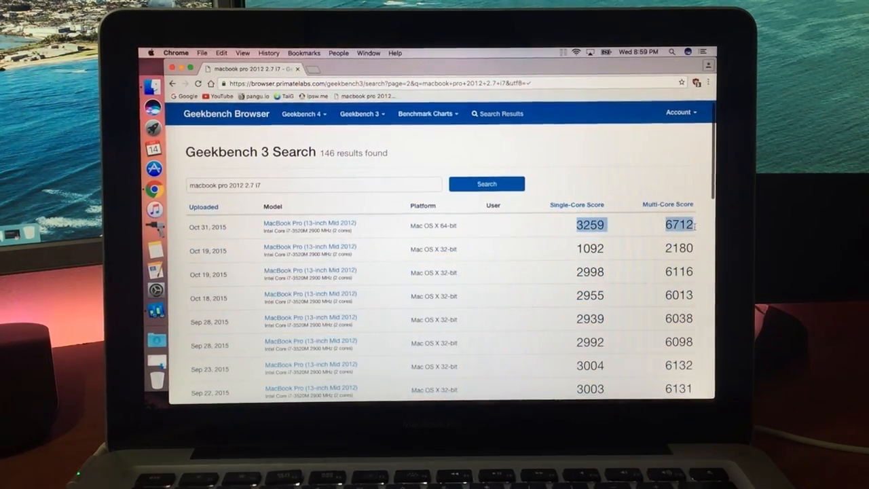
mouse_move(564, 300)
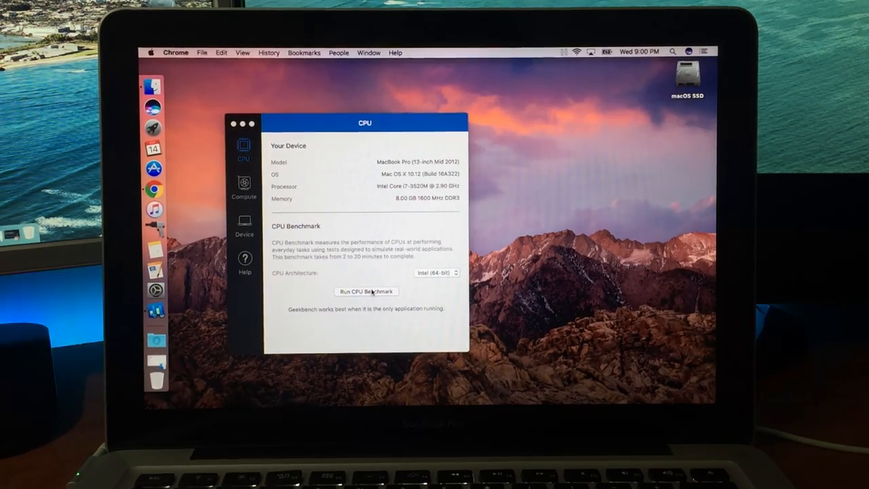
- Run the Geekbench 4 CPU benchmark, scoring 3364 single-core and 6820 multi-core
click(366, 291)
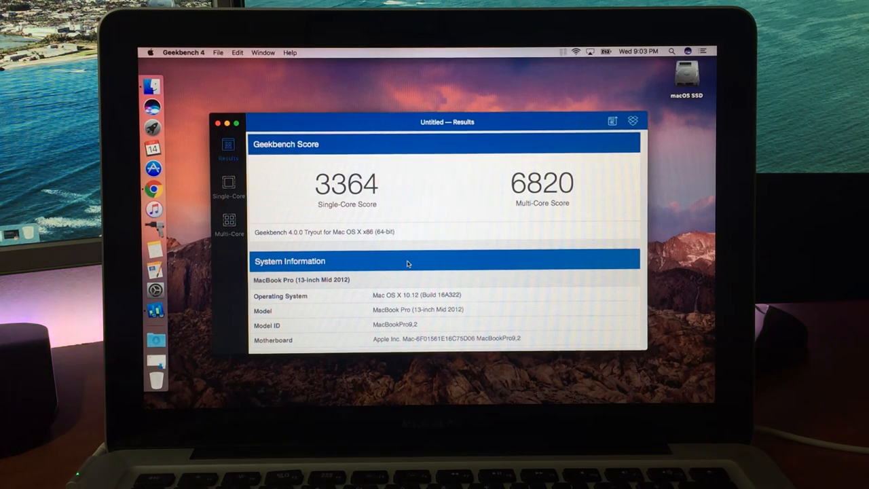
mouse_move(213, 298)
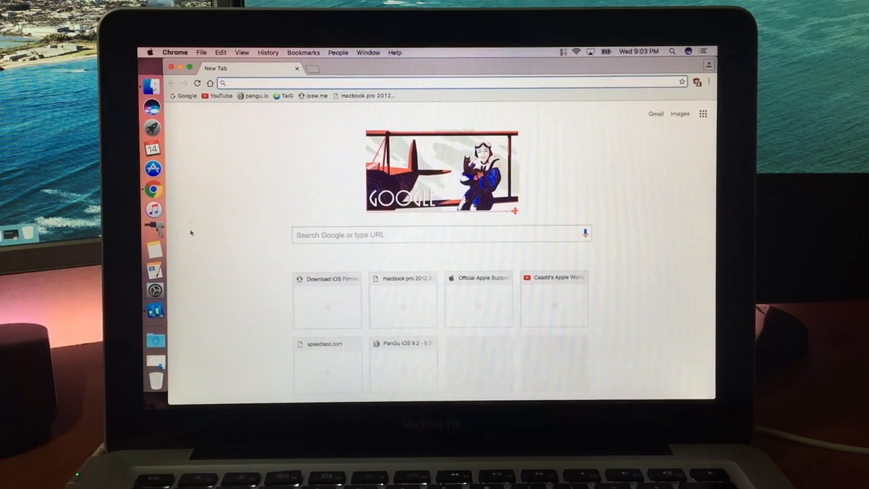
- Reopen the 'macbook pro 2012' Geekbench 3 results and scroll through them
click(366, 95)
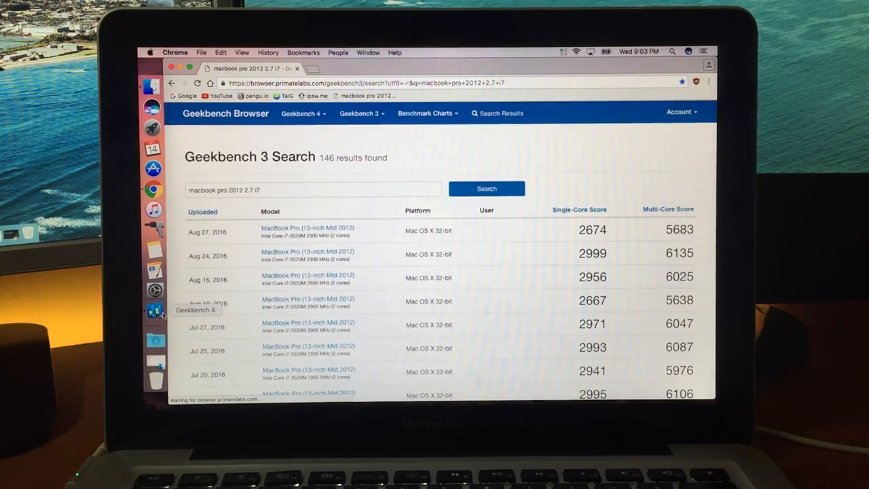
scroll(down, 3)
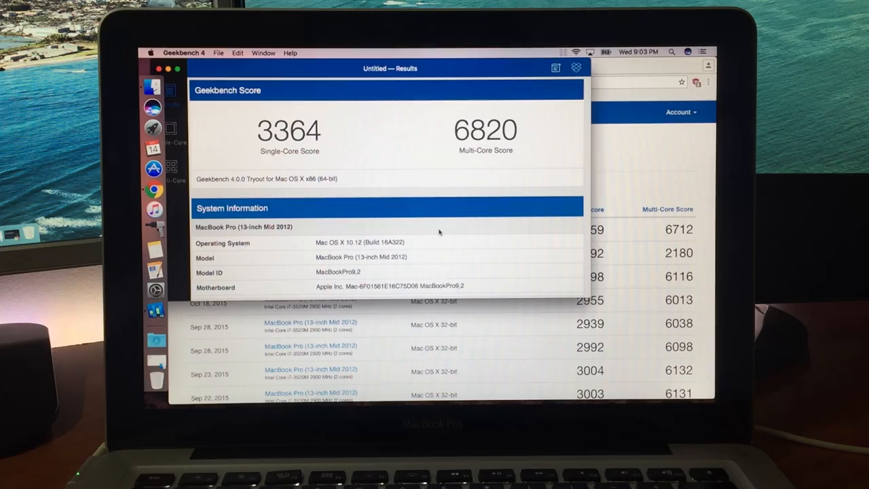
- Scroll through the Geekbench 4 per-test workload scores and processor and memory details
scroll(down, 3)
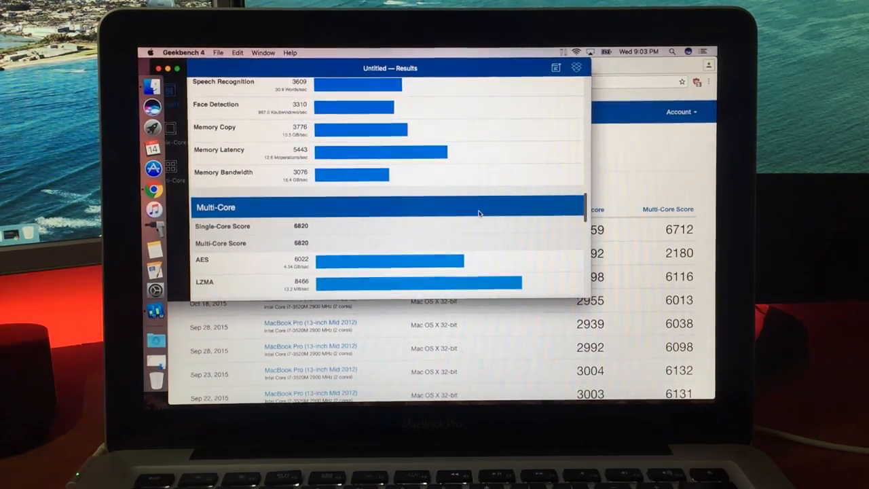
scroll(up, 3)
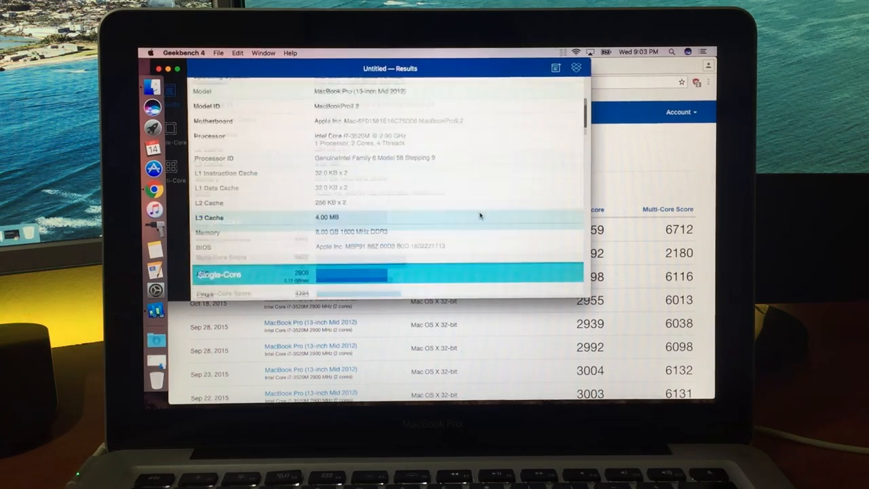